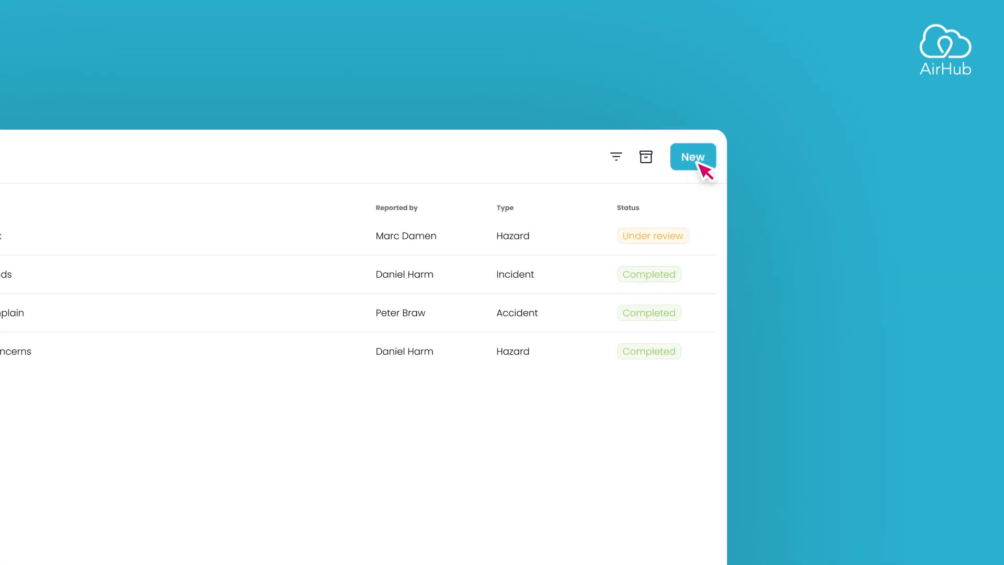
# - Open the Report incident form from the Incidents list's New button
pyautogui.click(693, 156)
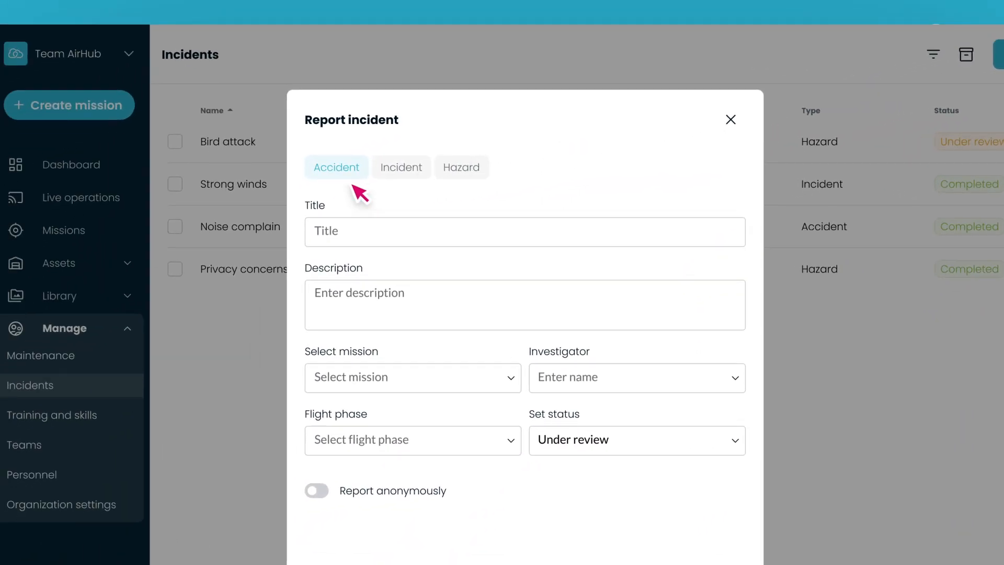
pyautogui.moveTo(461, 185)
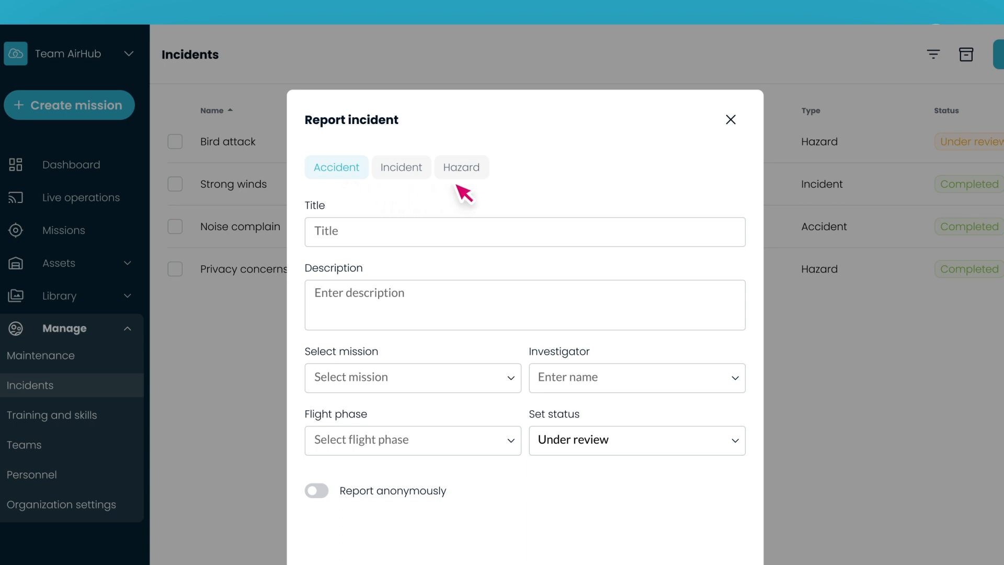
pyautogui.moveTo(763, 238)
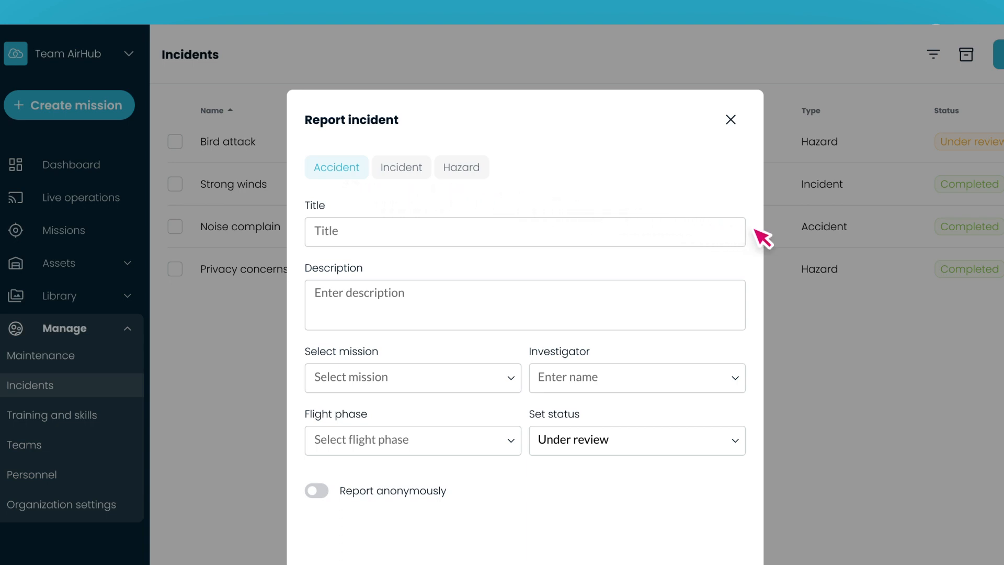
# - Enter the 'Magnetic inteference' title and description, Windmill inspection mission, investigator Barney Binson, Take off phase
pyautogui.write('Magnetic inteference')
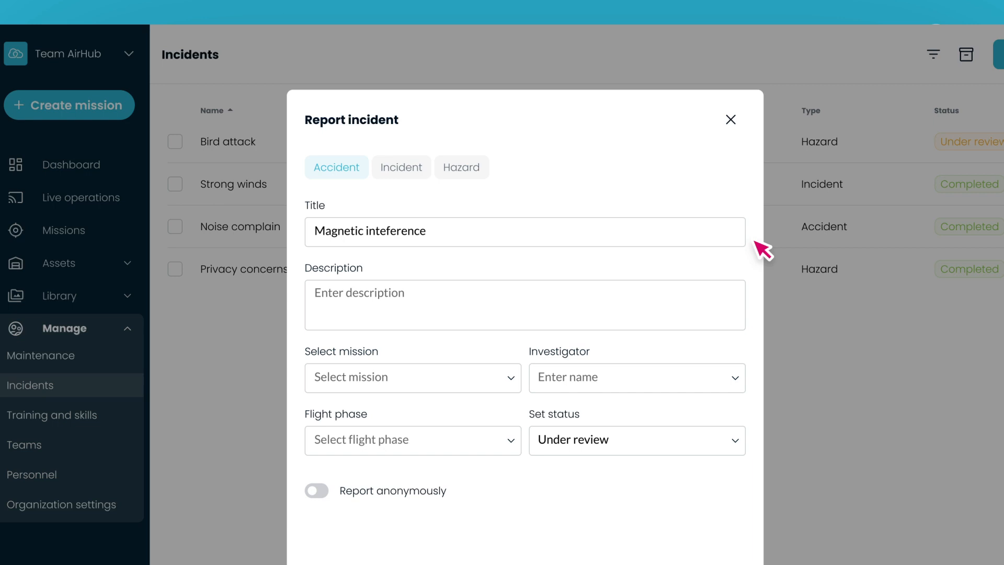
pyautogui.write('Due to magnetic interference on a boat, a drone experienced operational difficulties and was unable to take off. The inciden')
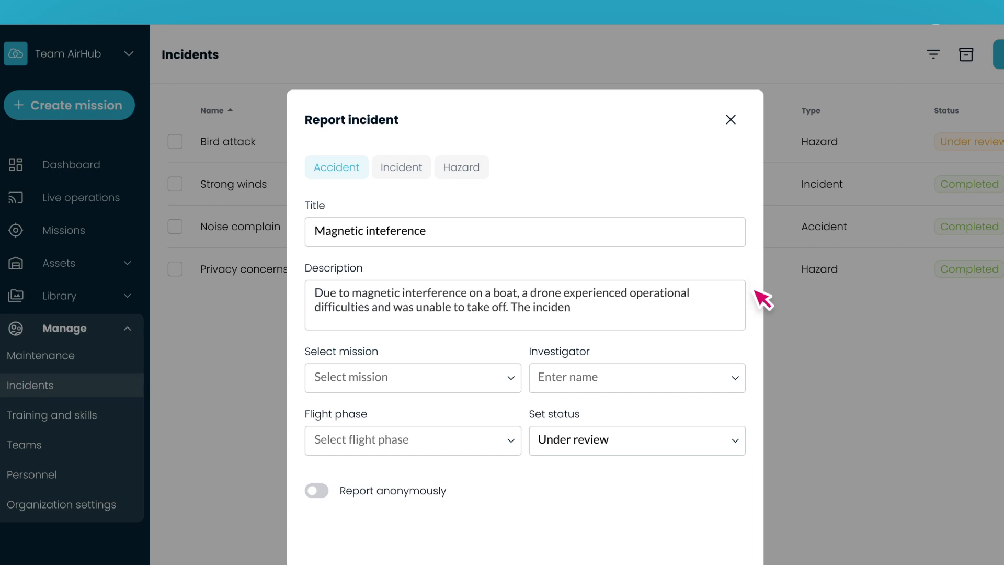
pyautogui.write('highlighted the importance of considering environmental factors in the deployment of such technology.')
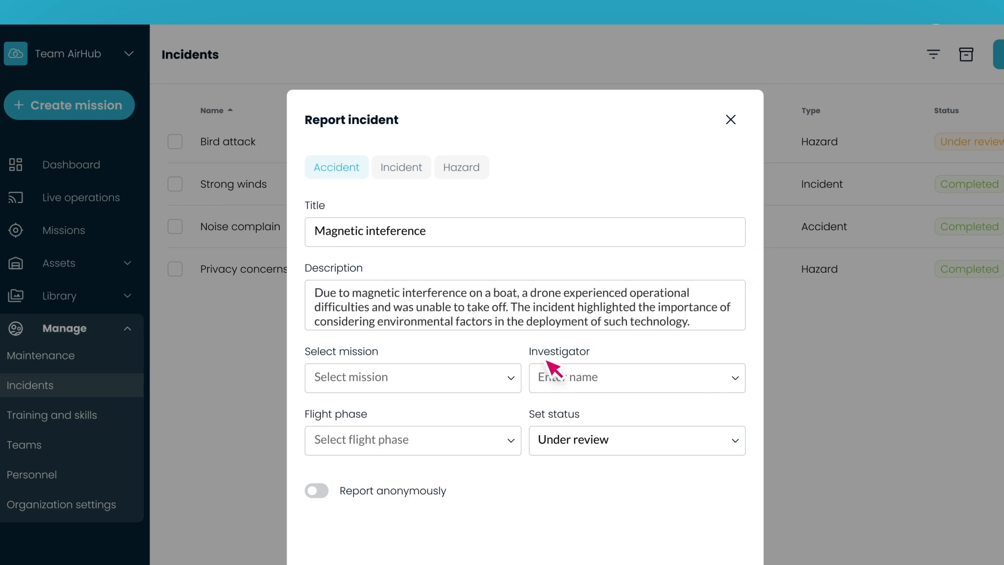
pyautogui.click(413, 377)
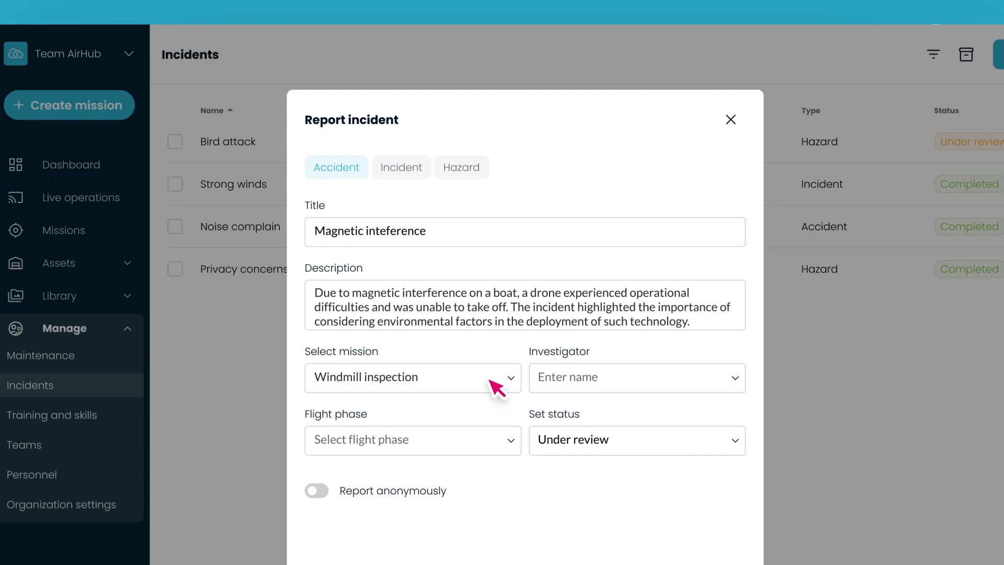
pyautogui.click(636, 377)
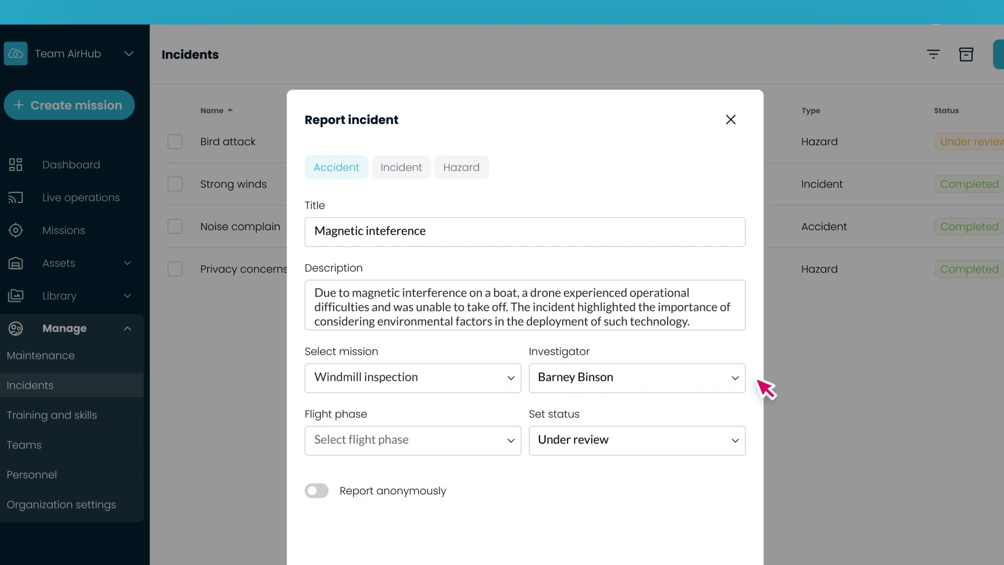
pyautogui.moveTo(730, 398)
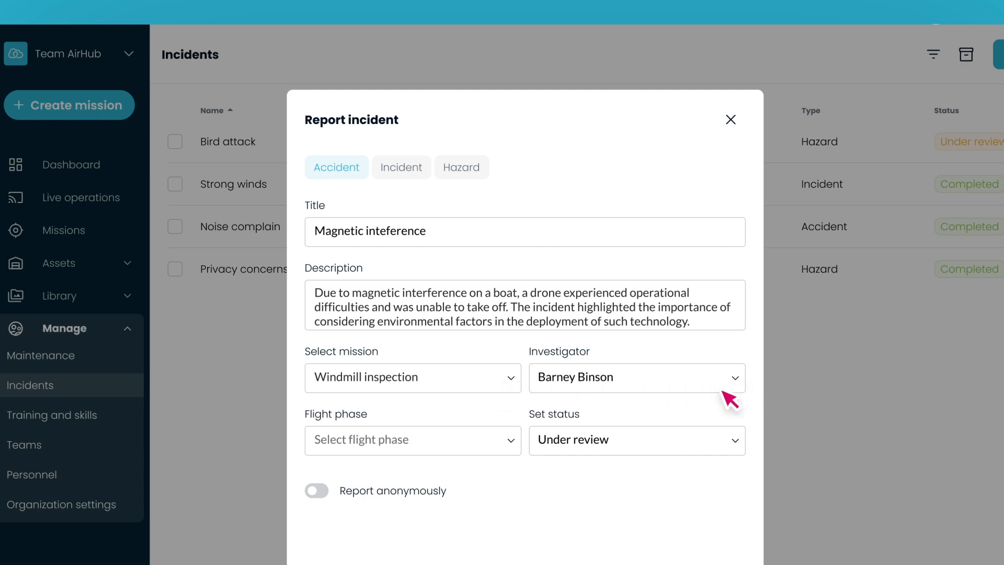
pyautogui.click(413, 440)
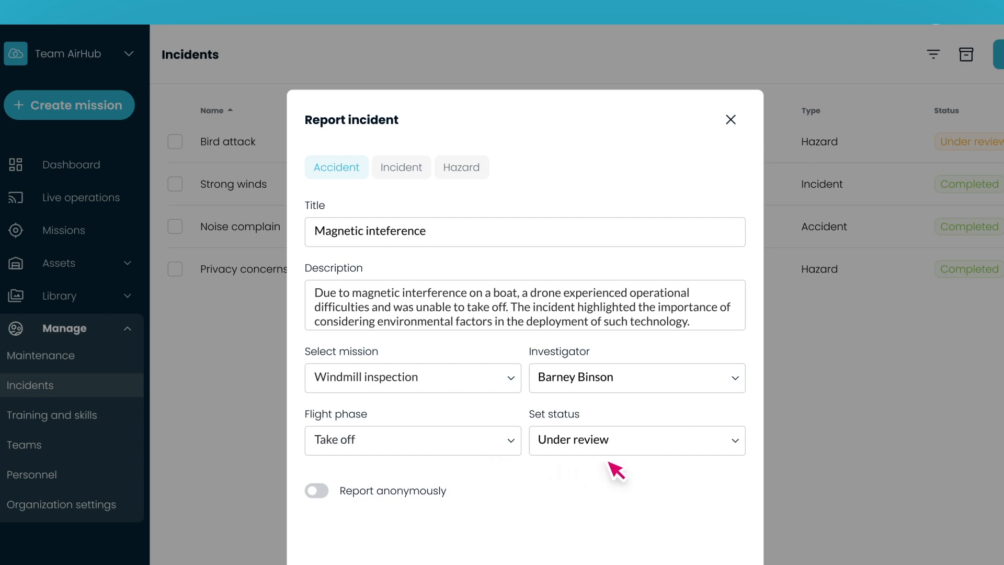
pyautogui.moveTo(466, 501)
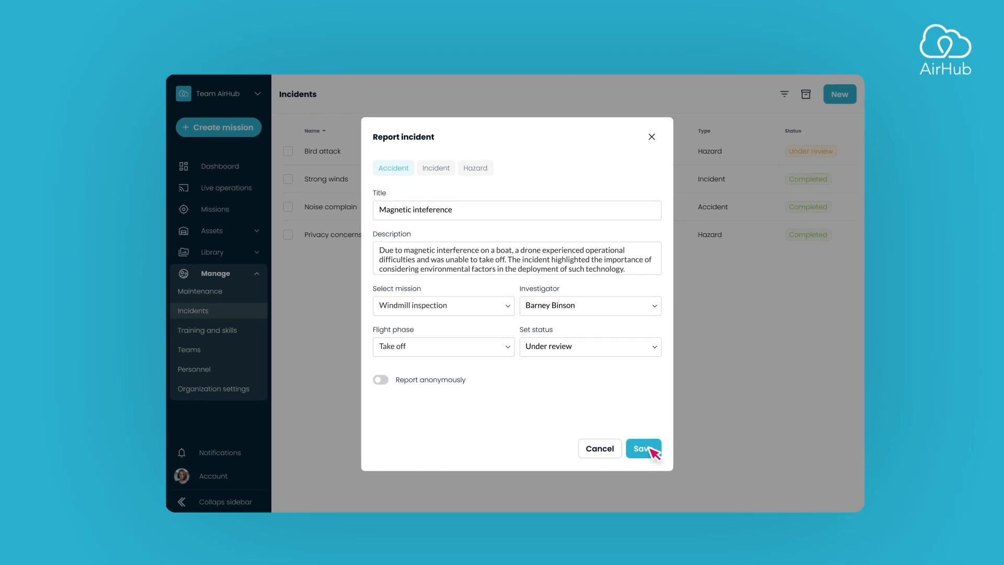
# - Save the Magnetic interference incident report so it is listed as Under review
pyautogui.click(643, 448)
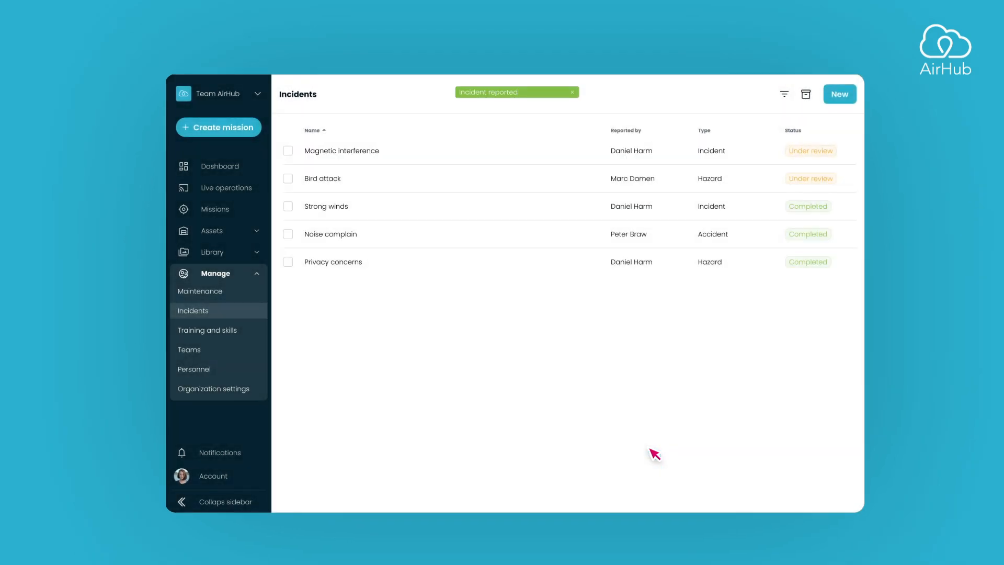
pyautogui.click(570, 92)
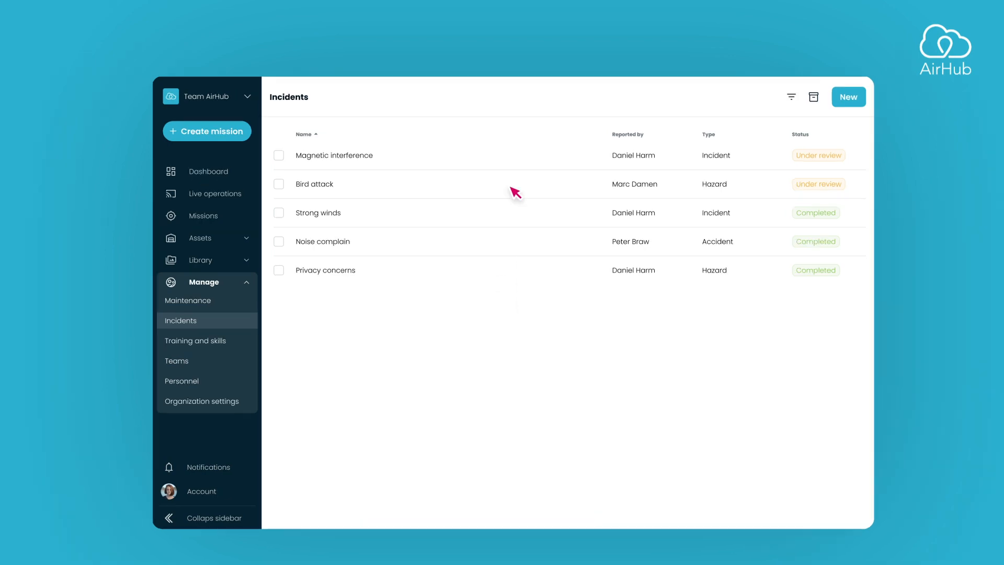
# - Add a follow-up to Magnetic interference saying the drone incident was resolved once the interference source was identified
pyautogui.click(334, 155)
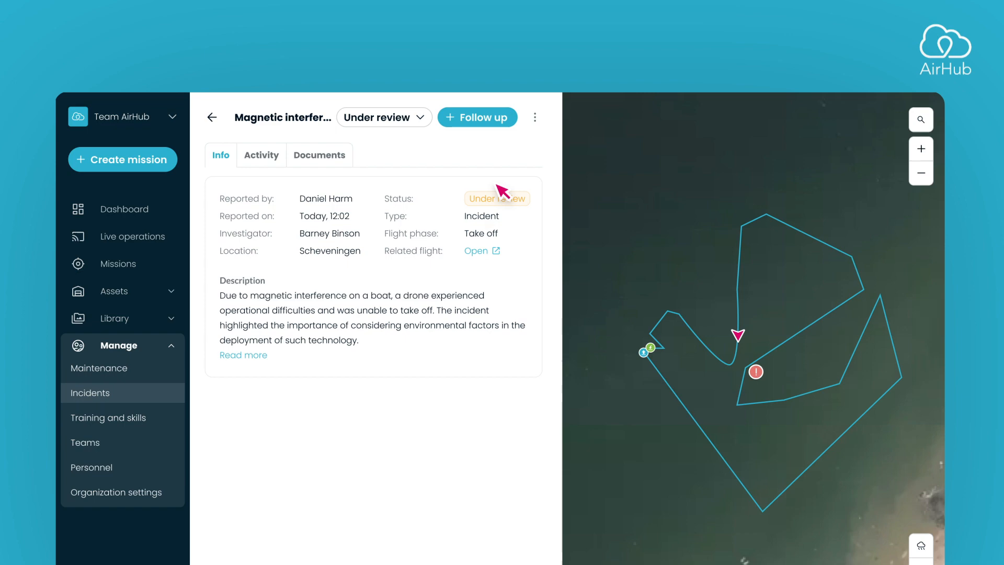
pyautogui.click(477, 117)
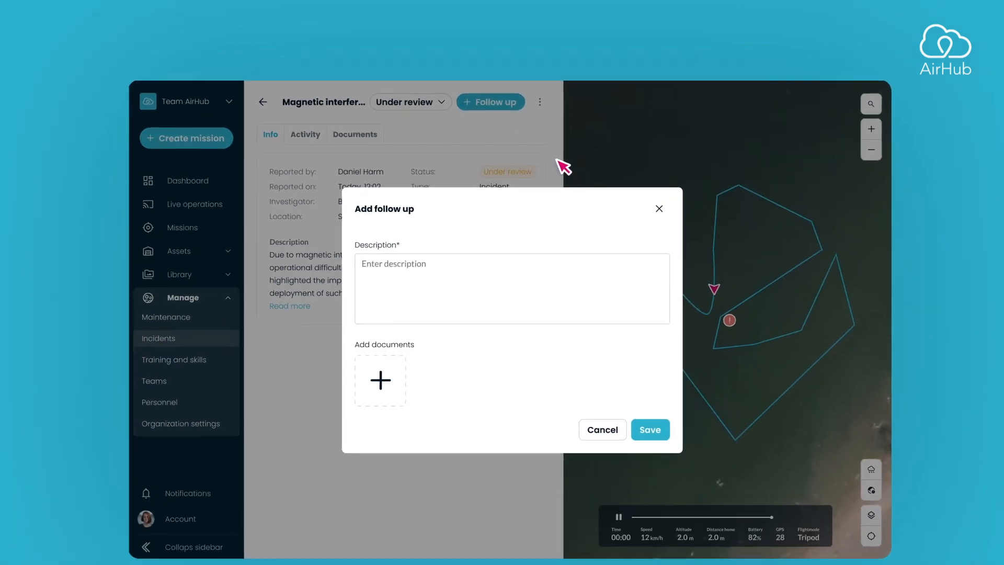
pyautogui.write("The drone incident was resolved after the source of the magnetic interference was identified and mitigated. Technicians recalibrated the drone's systems away from the")
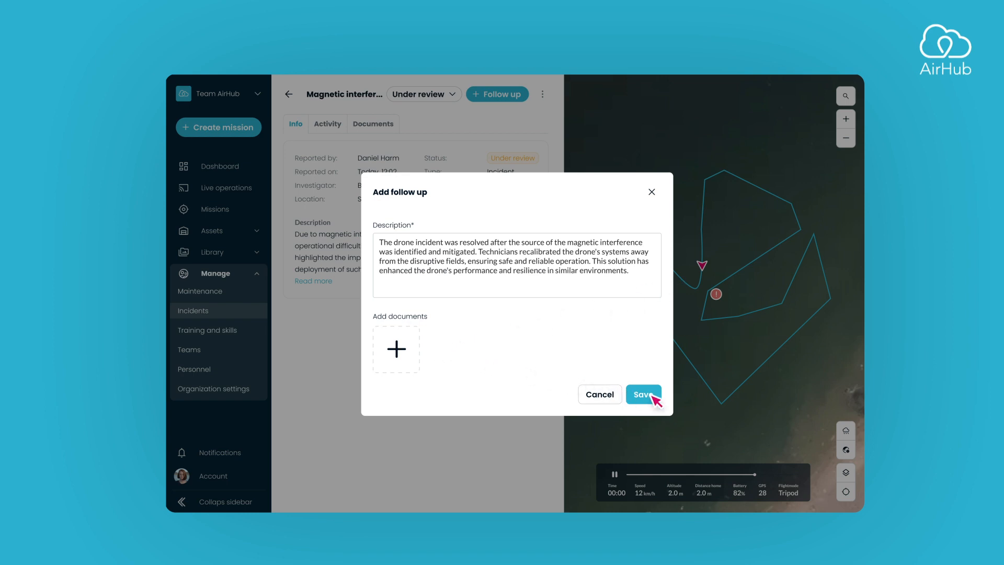
pyautogui.click(643, 393)
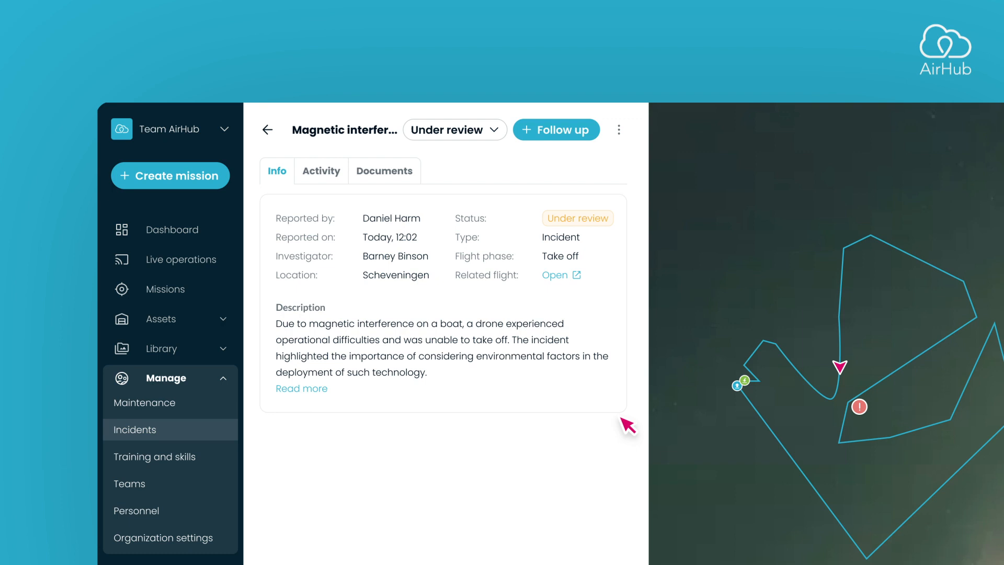
# - Set the Magnetic interference incident status to Completed and export it
pyautogui.click(321, 170)
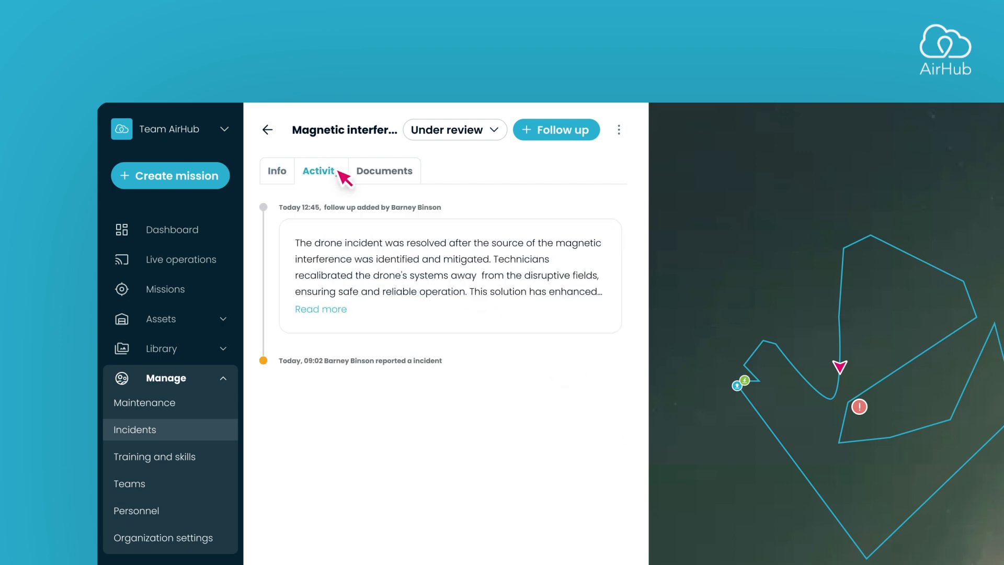
pyautogui.moveTo(429, 179)
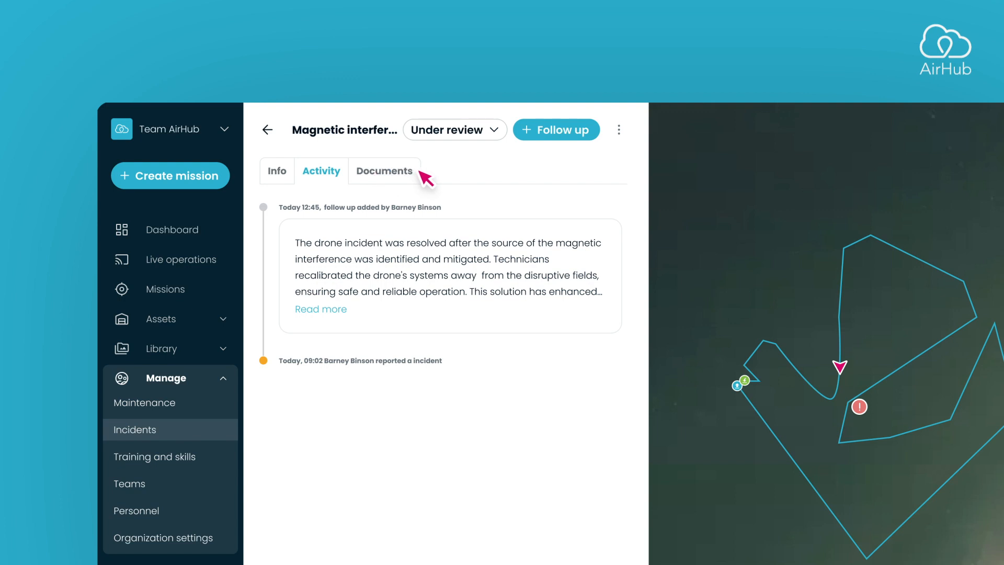
pyautogui.moveTo(496, 137)
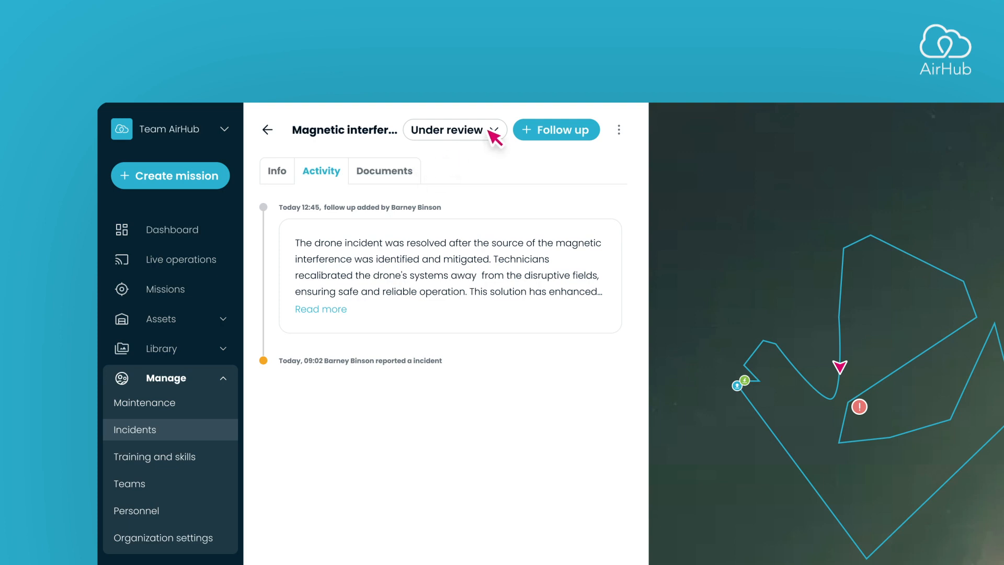
pyautogui.click(454, 129)
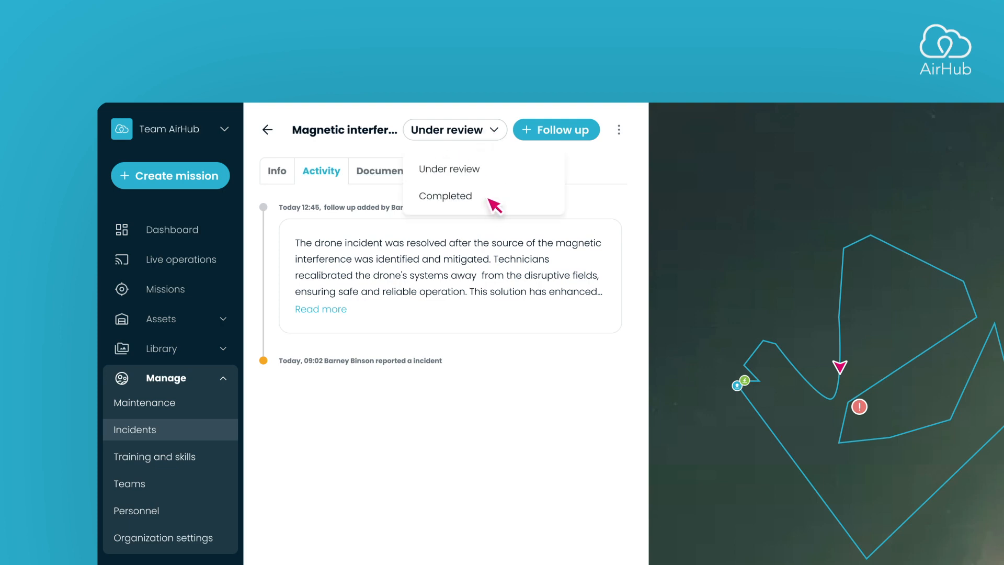
pyautogui.click(444, 196)
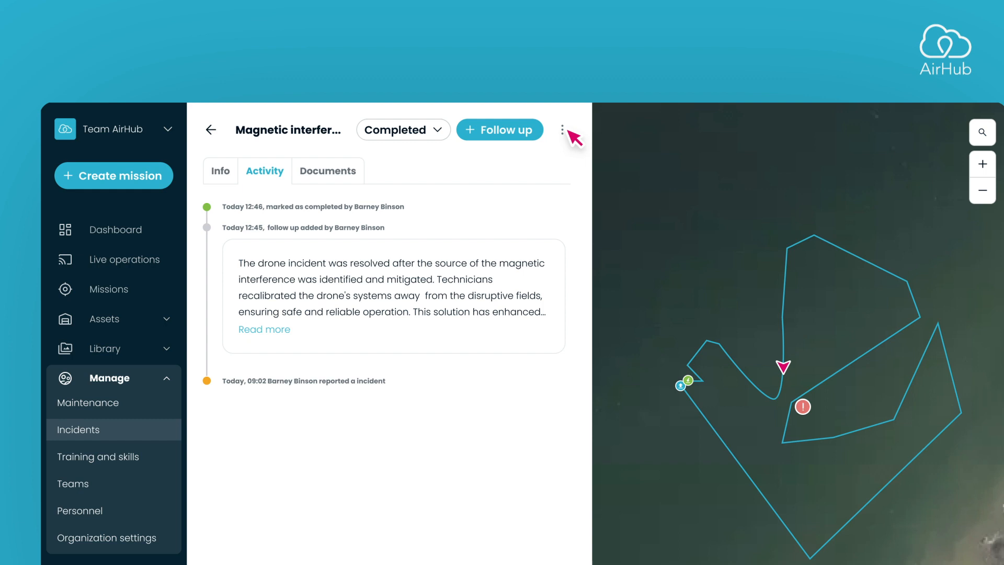
pyautogui.click(563, 129)
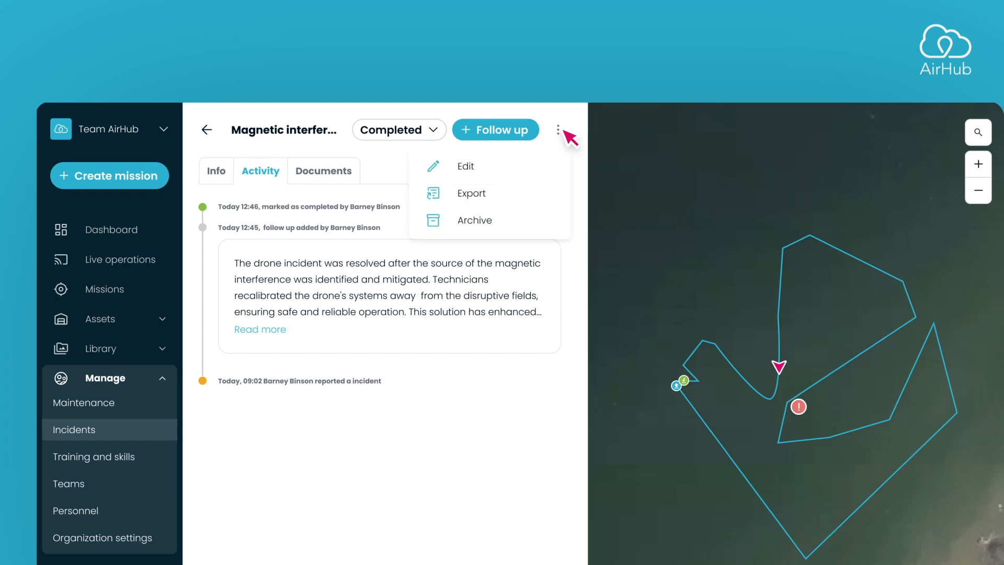
pyautogui.click(470, 193)
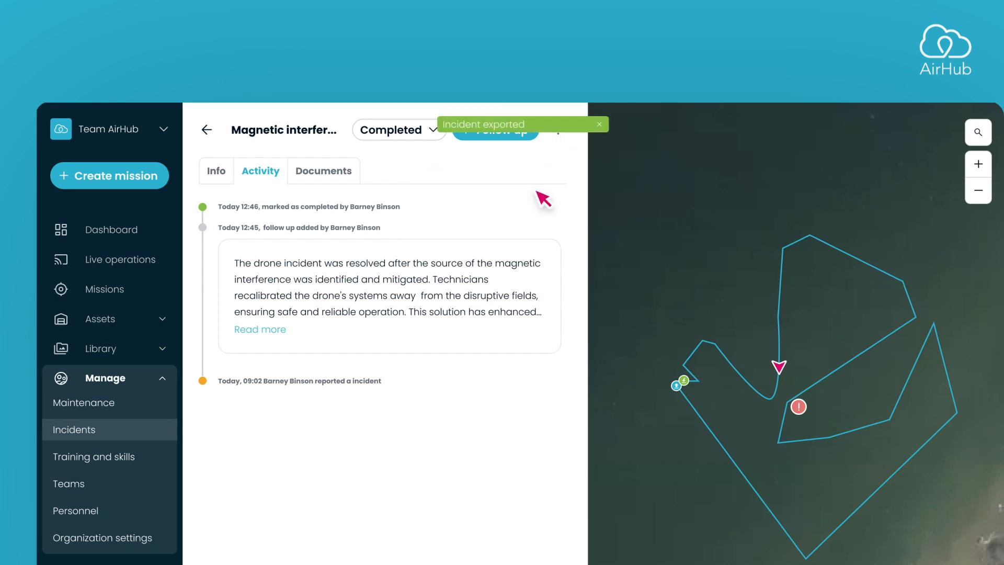